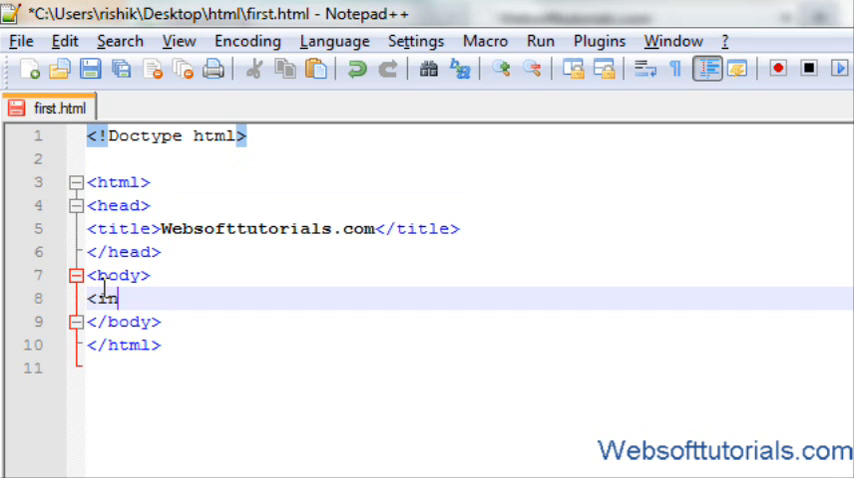
- Type a text input tag, <input type="text" />, inside the body
type("put t")
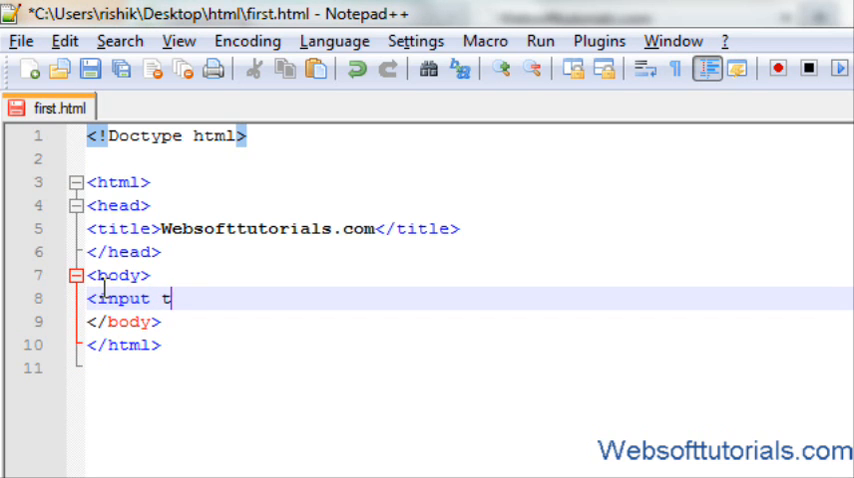
type("ype")
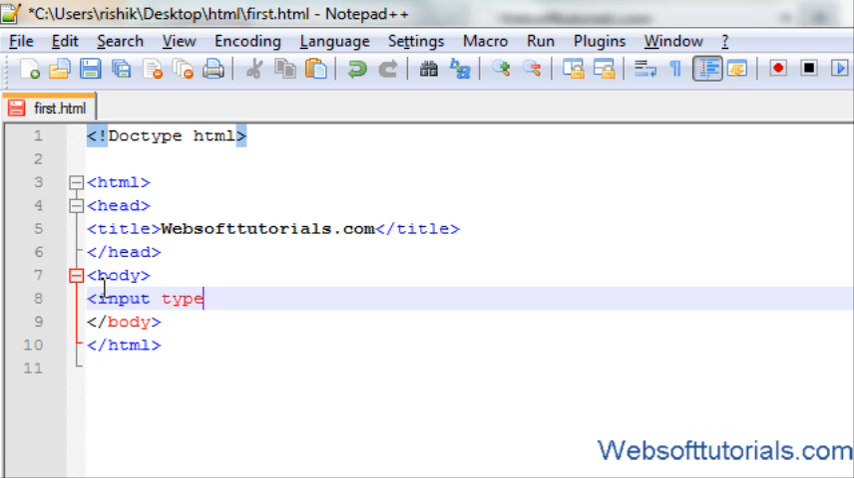
type("=\"text\"")
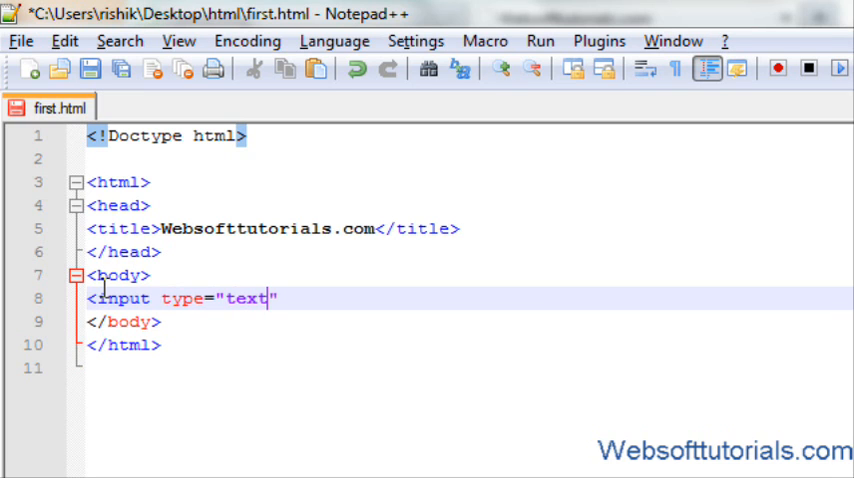
type("/>")
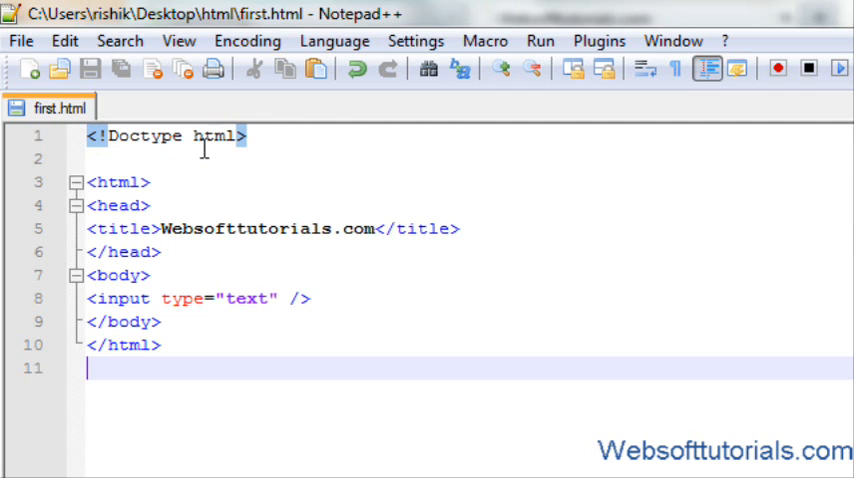
- Add a button input valued "Show" after the text box, followed by two <br /> tags
left_click(325, 298)
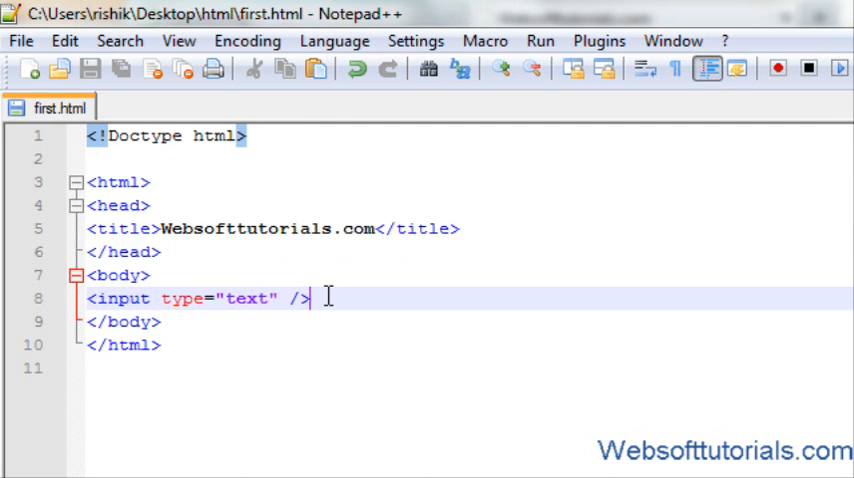
type("<input type=\"")
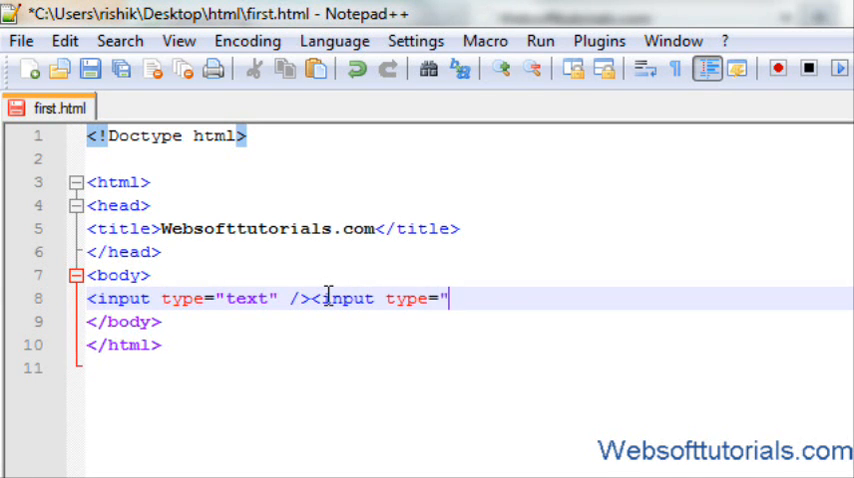
type("button\"")
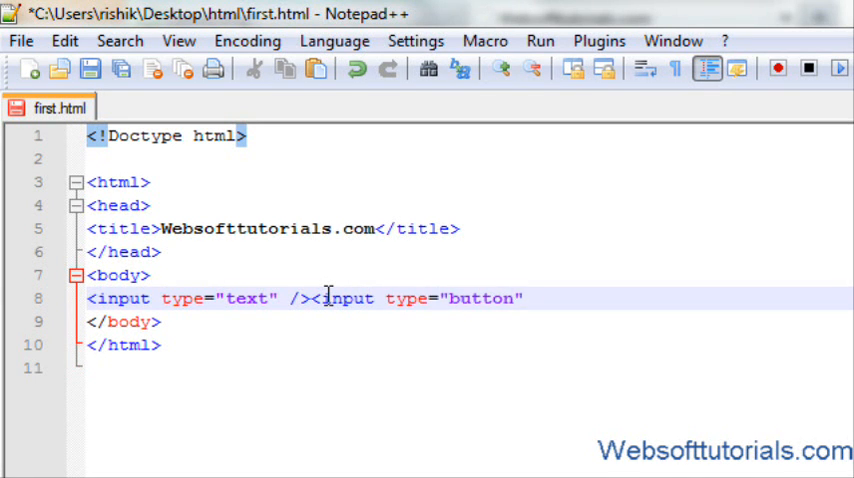
type("/> <b")
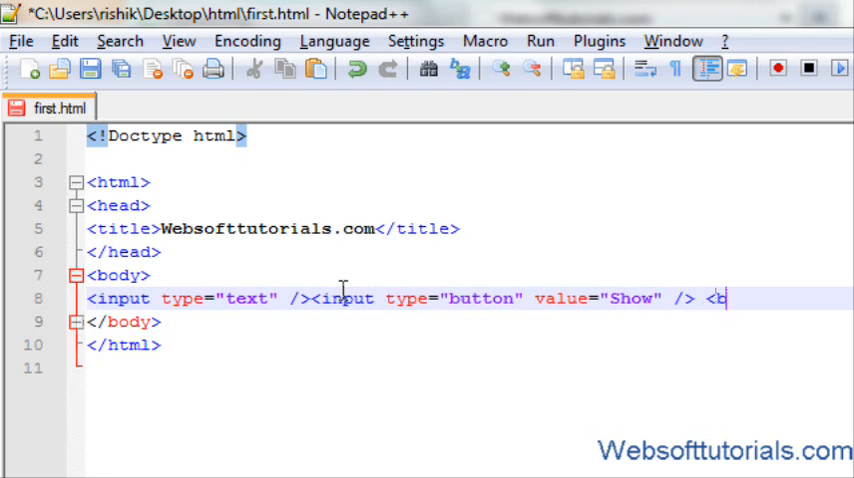
type("r/>")
type("<in")
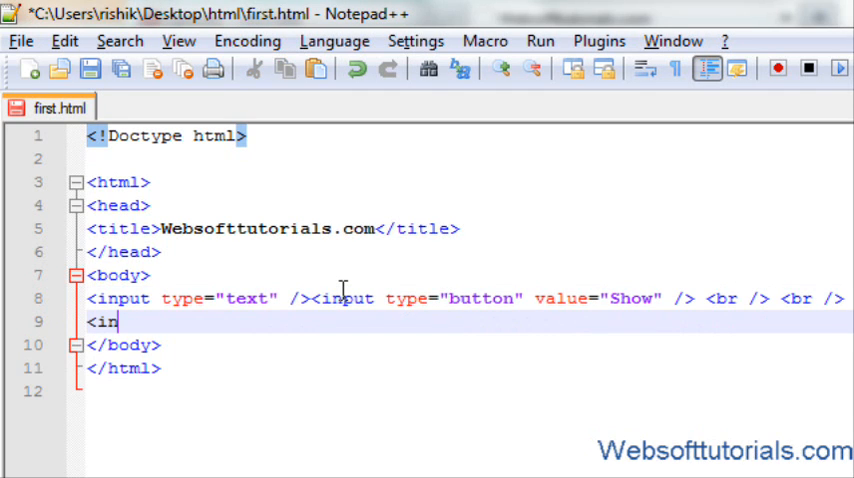
- Type two <input type="radio" /> tags labelled Male and Female
type("put")
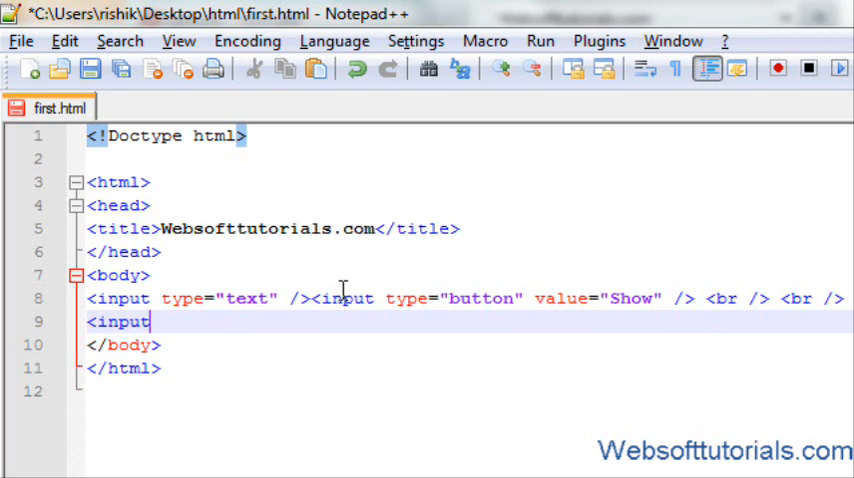
type("type")
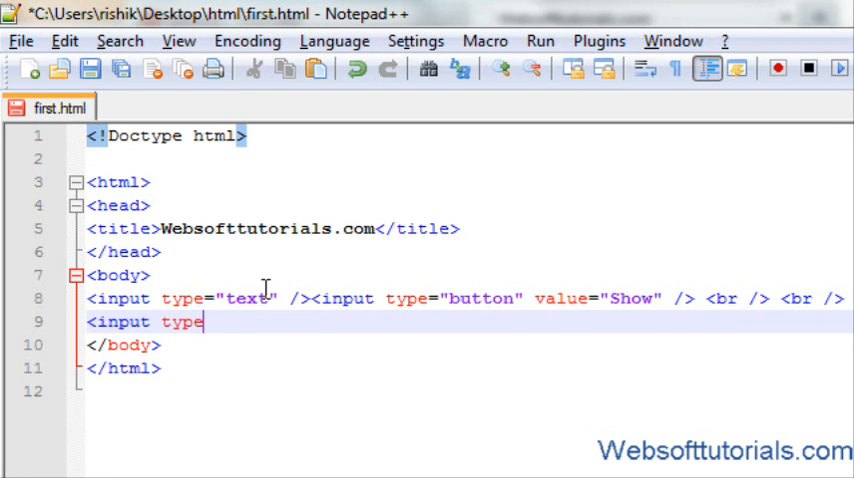
type("=\"ra\"")
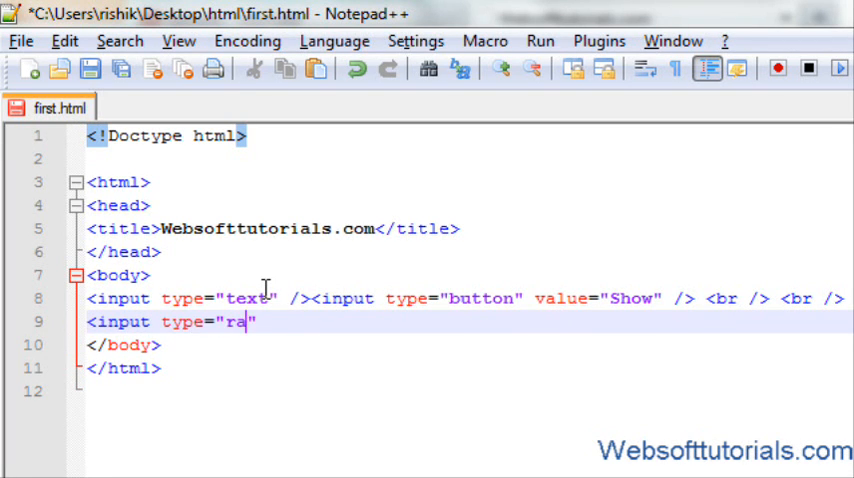
type("dio\"")
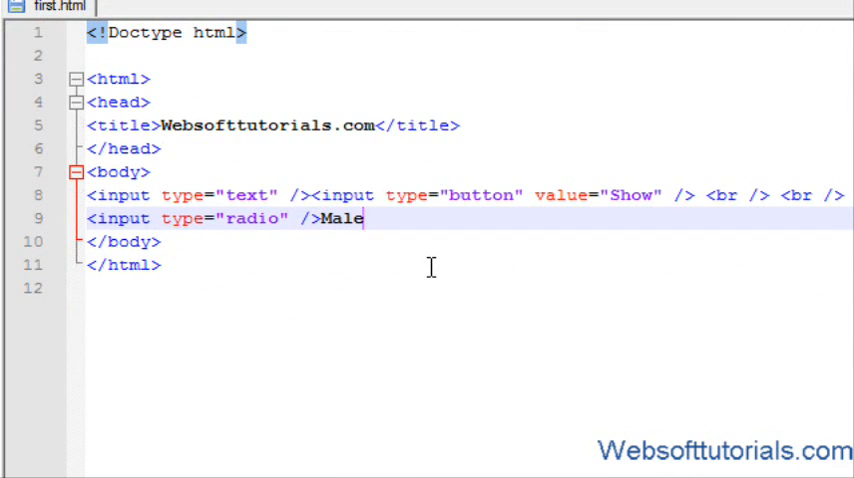
type("<in")
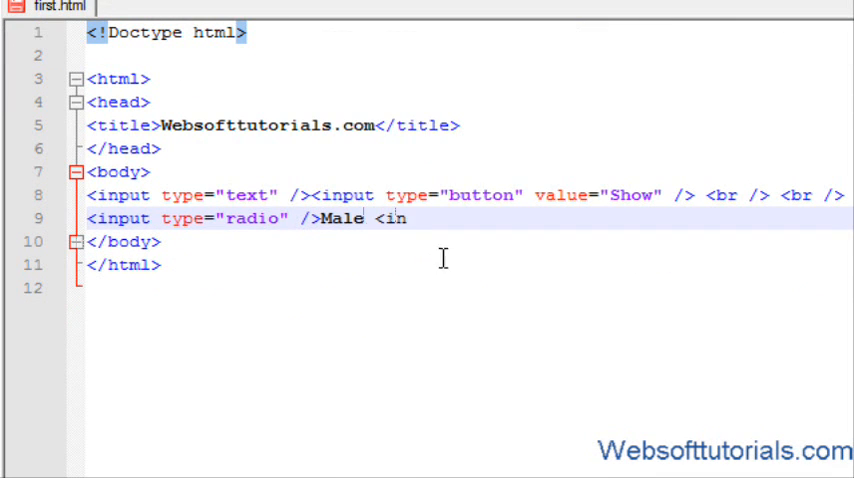
type("put type")
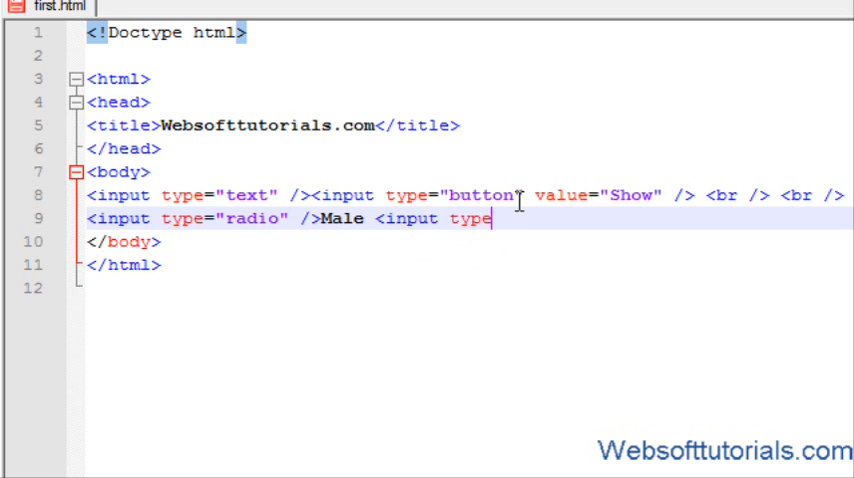
type("=\"r\"")
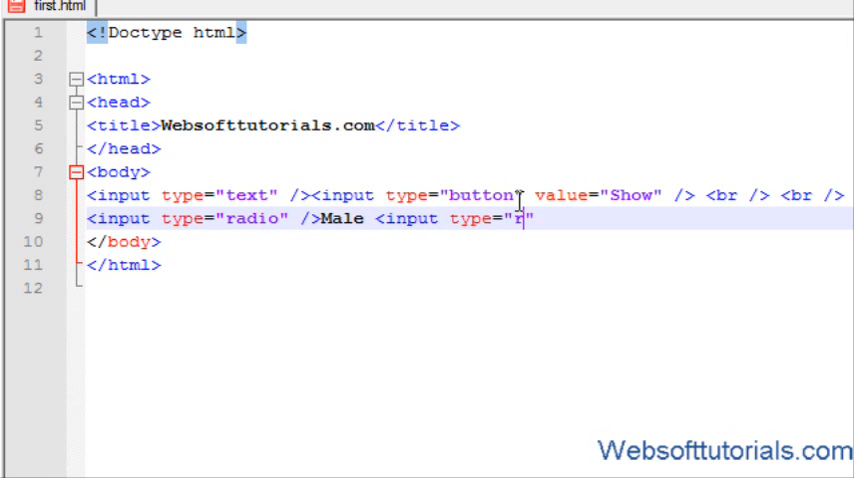
type("adio\" />Female")
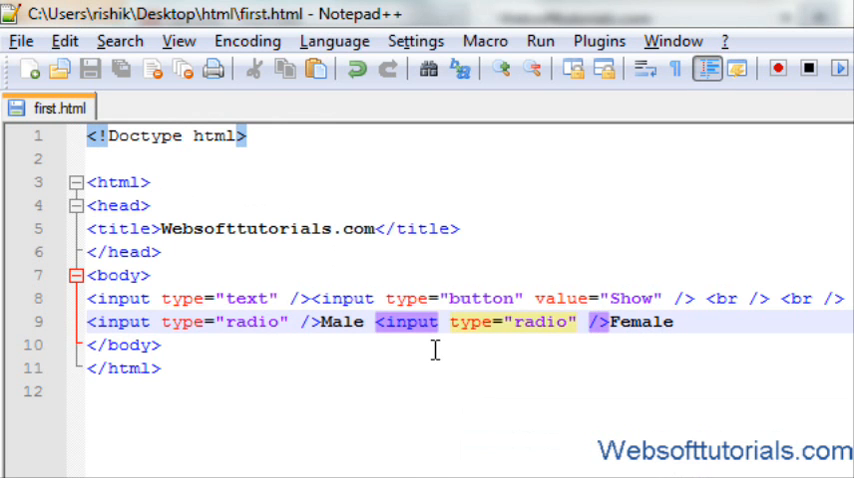
- Give both radio inputs name="Gender" so they form one group
type("name=")
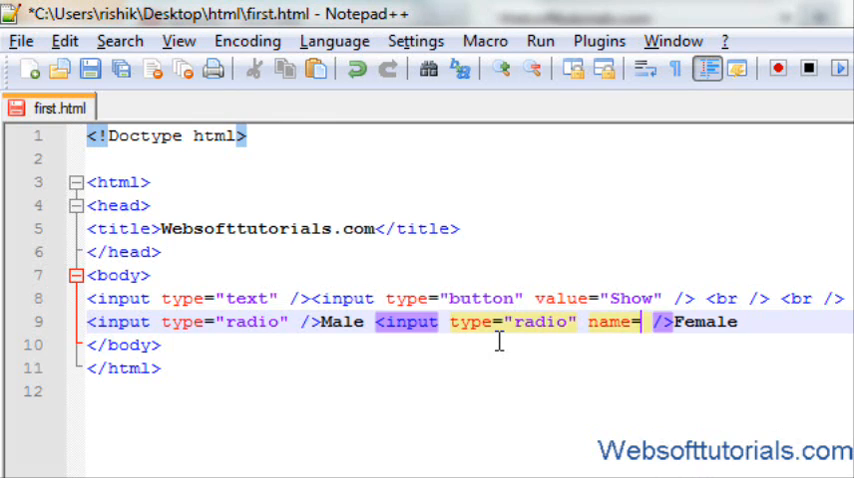
type("Gender")
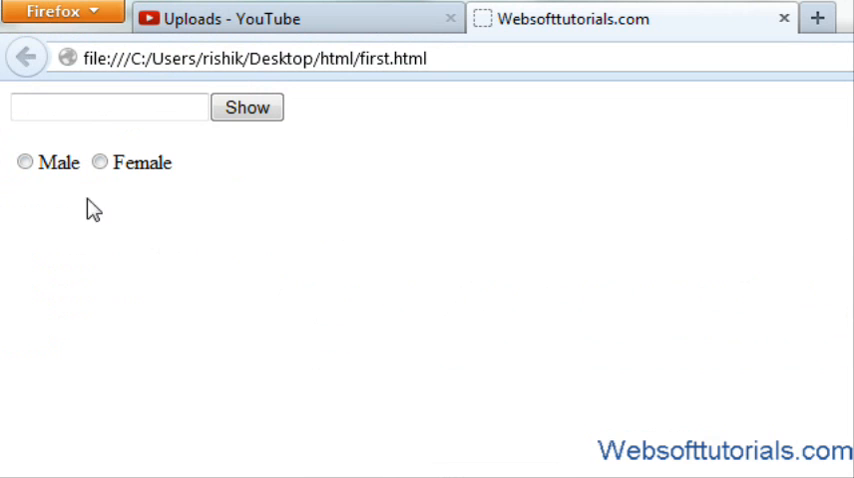
left_click(26, 162)
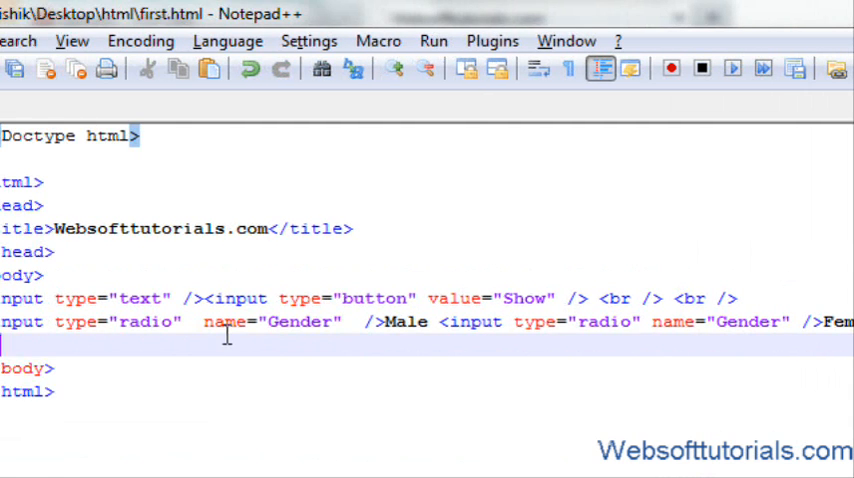
- Write an <input type="checkbox" /> tag below the gender radios
type("nput")
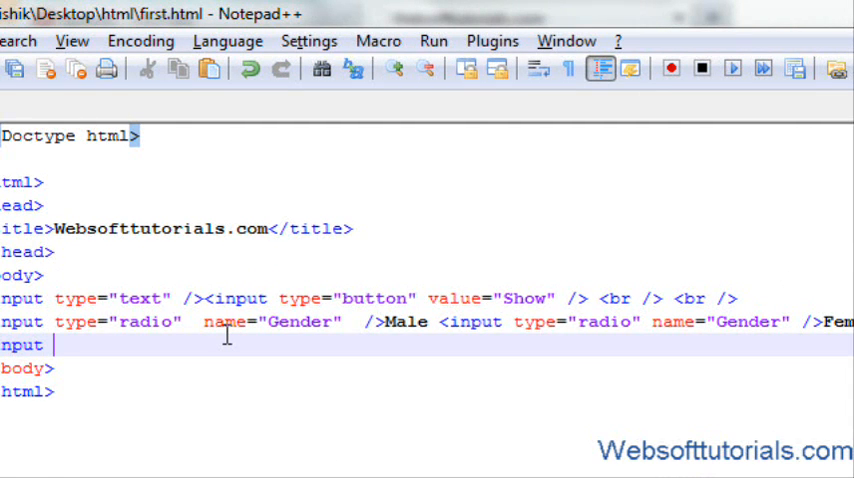
type("type=\"d\"")
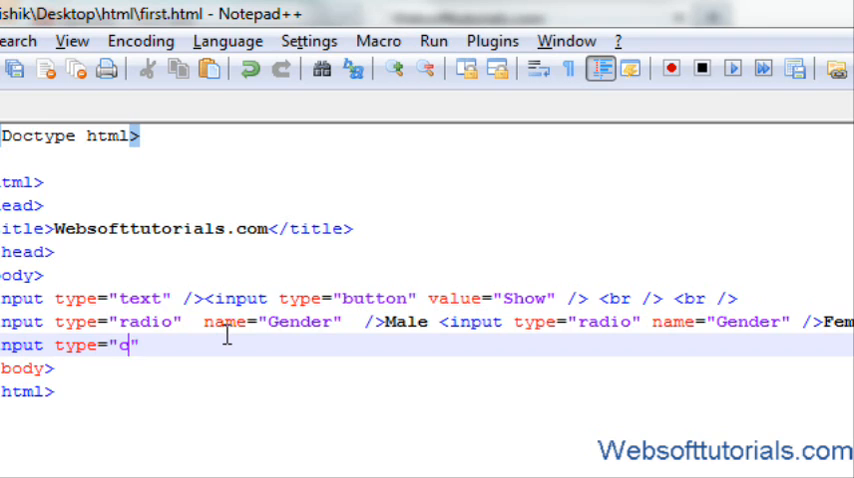
type("heckbox")
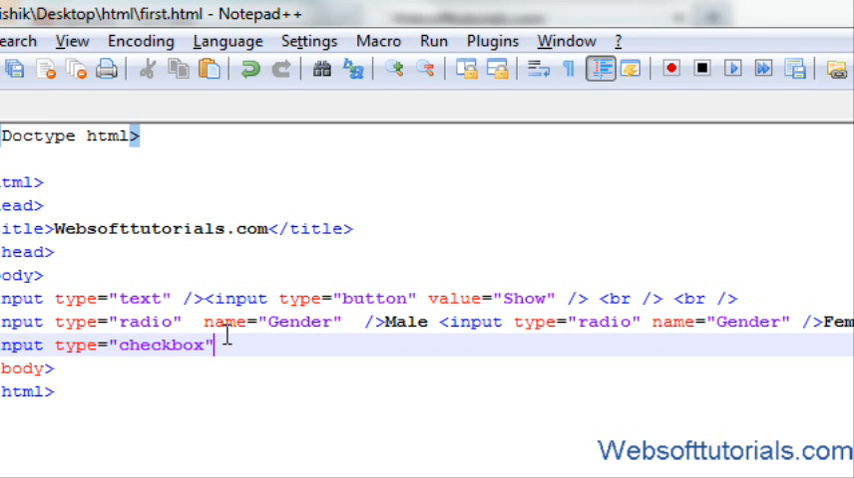
type("/>")
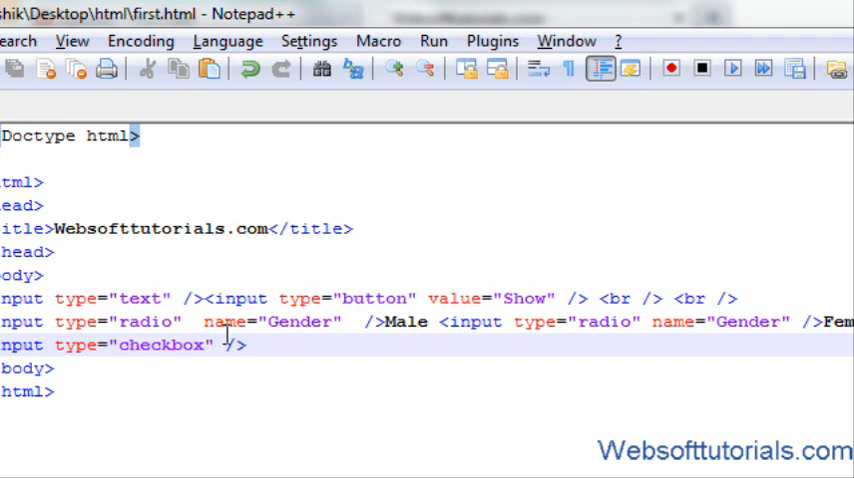
- Label the checkboxes 1 to 4, then tick checkboxes 1 and 2 in Firefox
type("1")
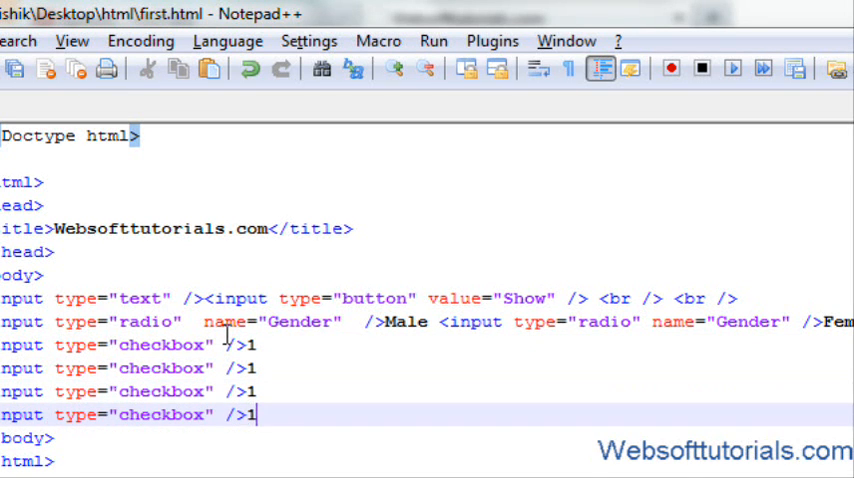
type("2")
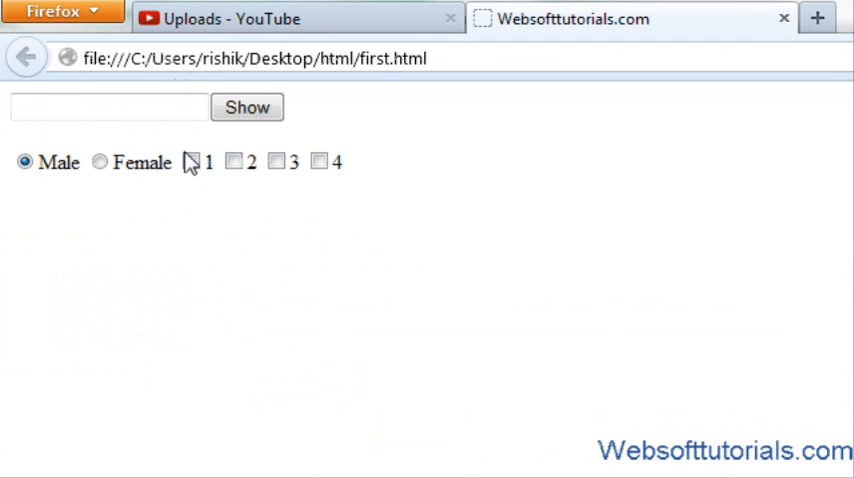
left_click(191, 162)
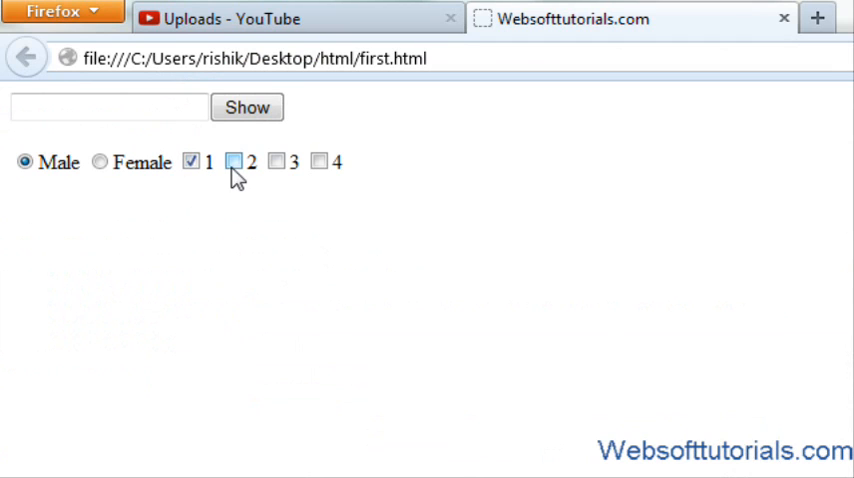
left_click(320, 161)
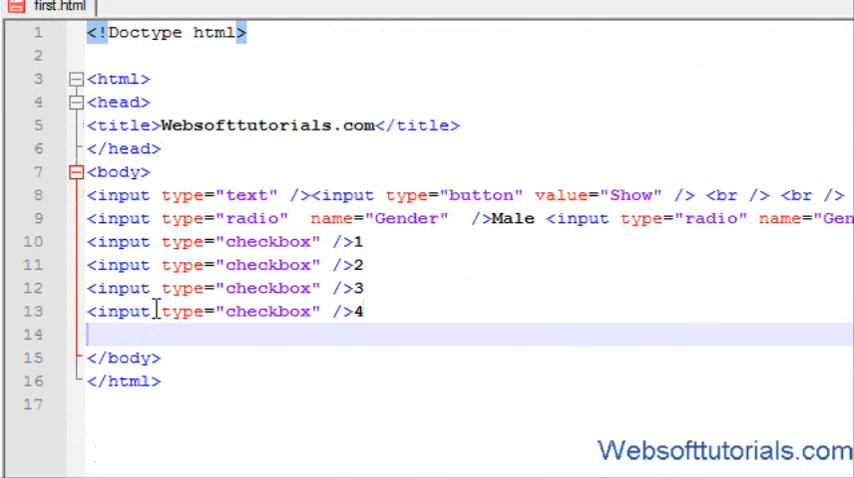
- Add a <select> below the checkboxes with options Option 1 to Option 4, then check Firefox
key("Enter")
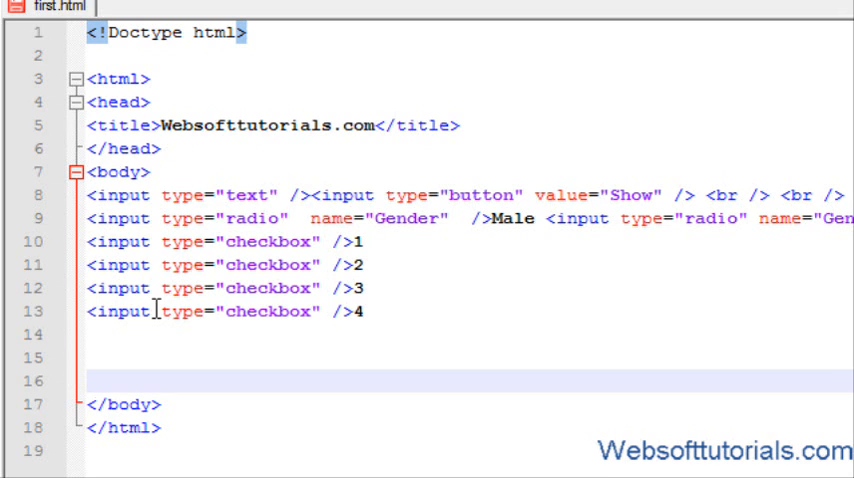
type("<")
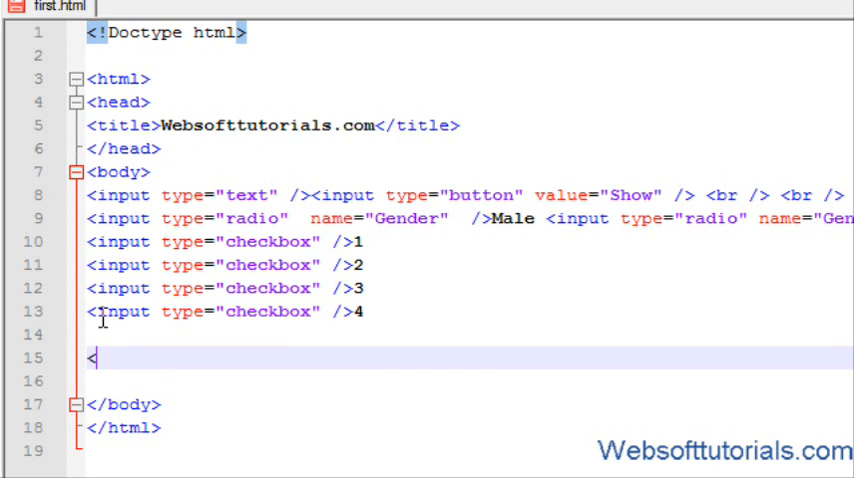
type("<select>,")
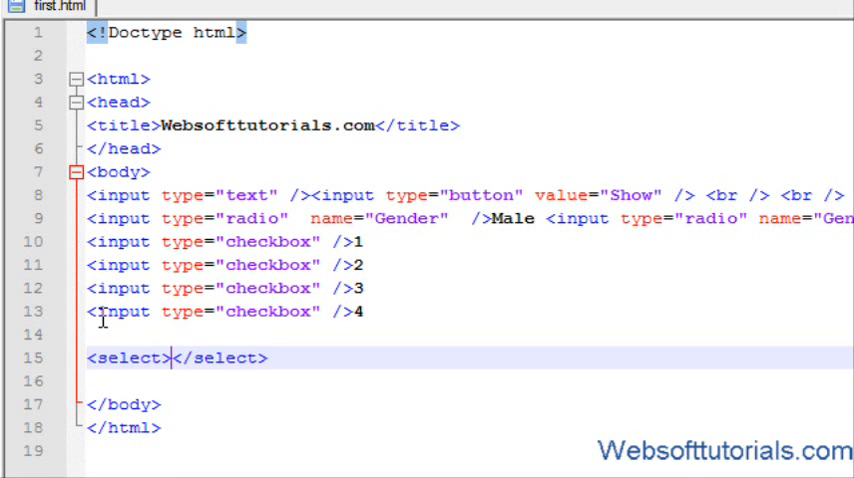
type("<option>")
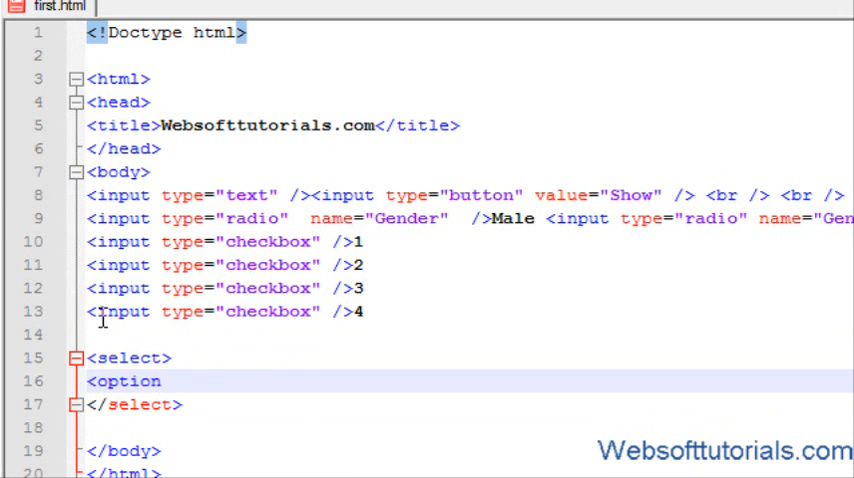
type("></option>")
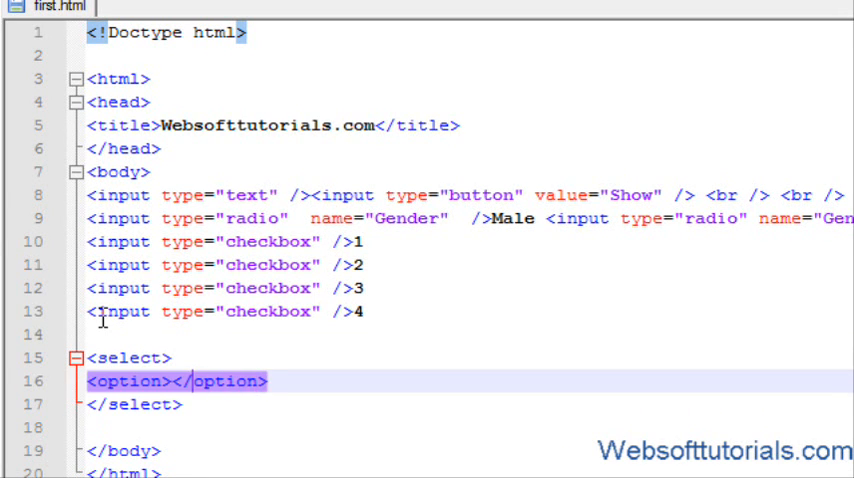
type("Option 1")
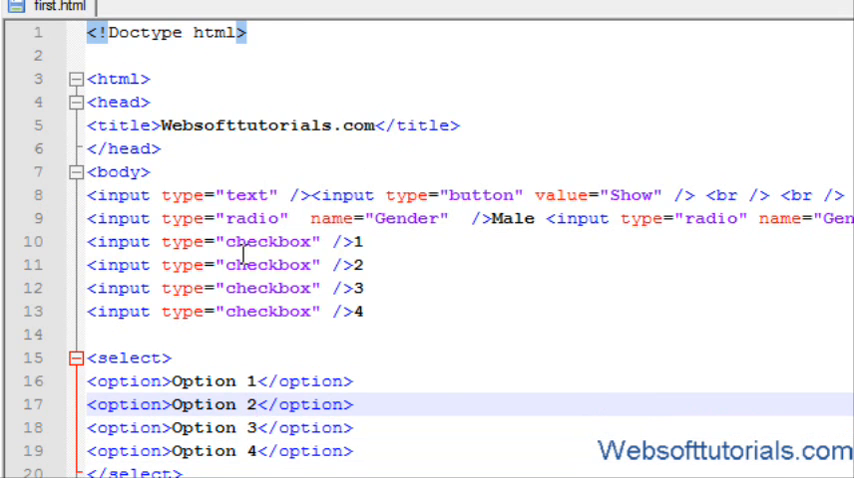
left_click(565, 18)
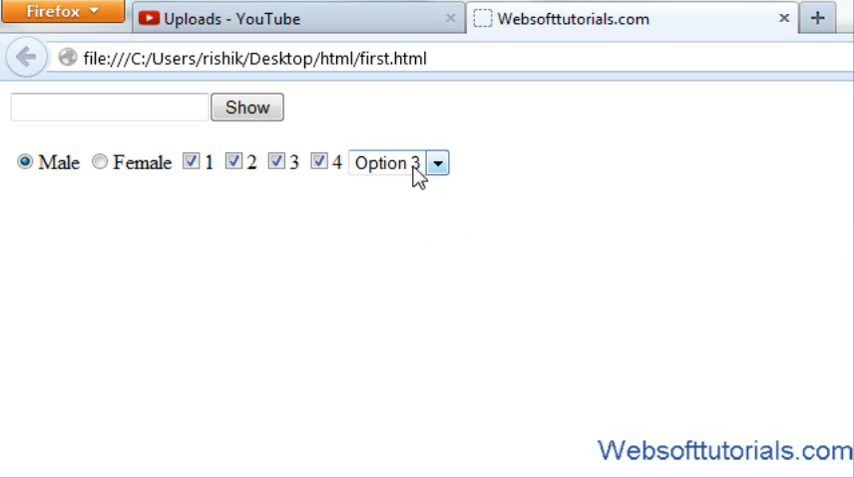
mouse_move(417, 241)
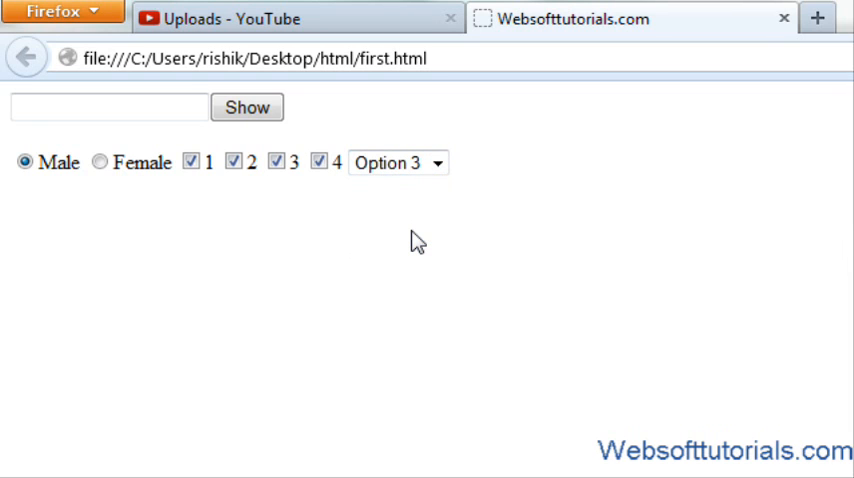